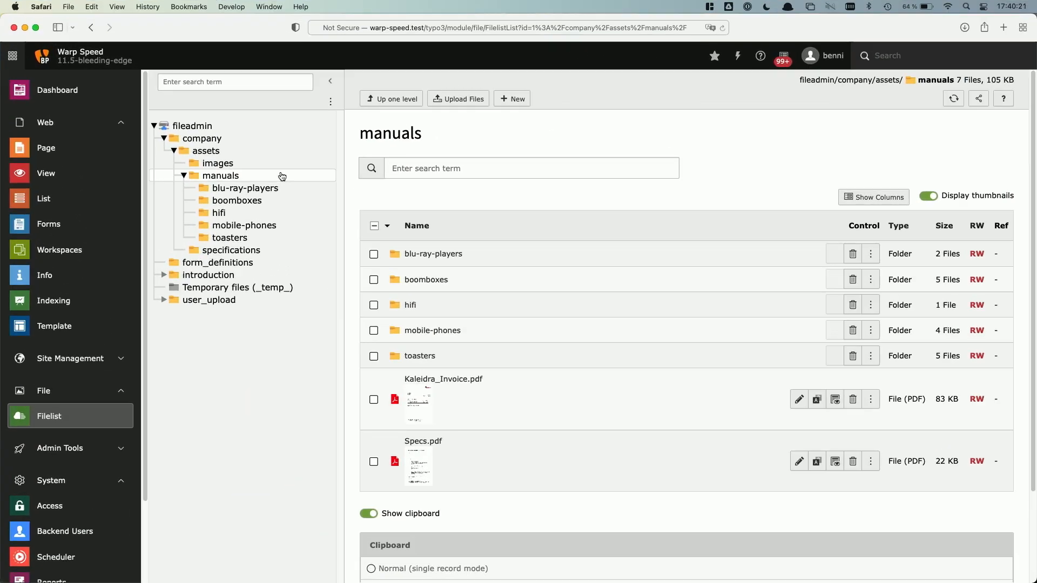
mouse_move(871, 403)
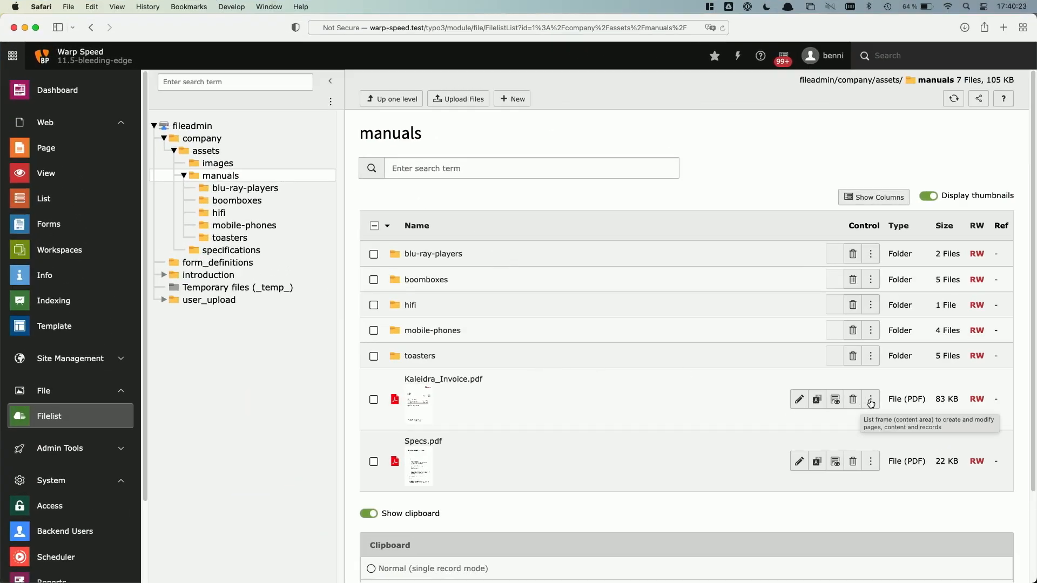
Select Specs.pdf and Kaleidra_Invoice.pdf in manuals and start a bulk download
click(870, 398)
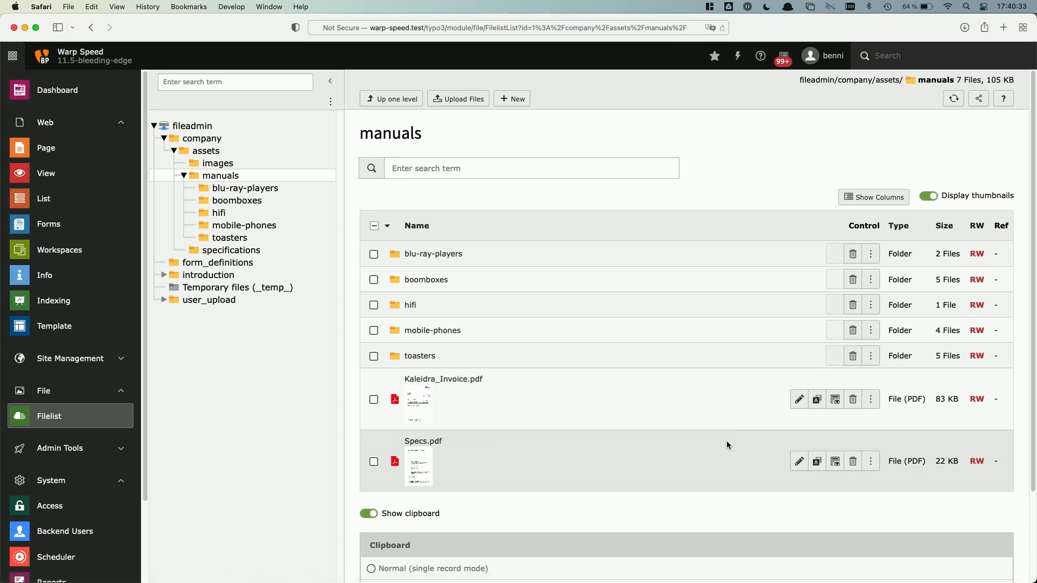
click(374, 461)
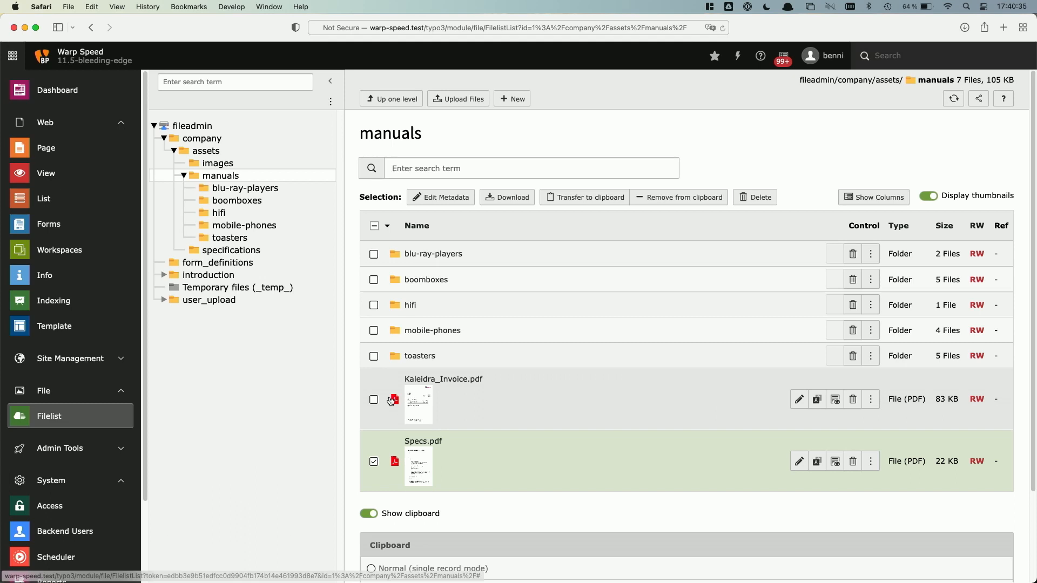
click(374, 400)
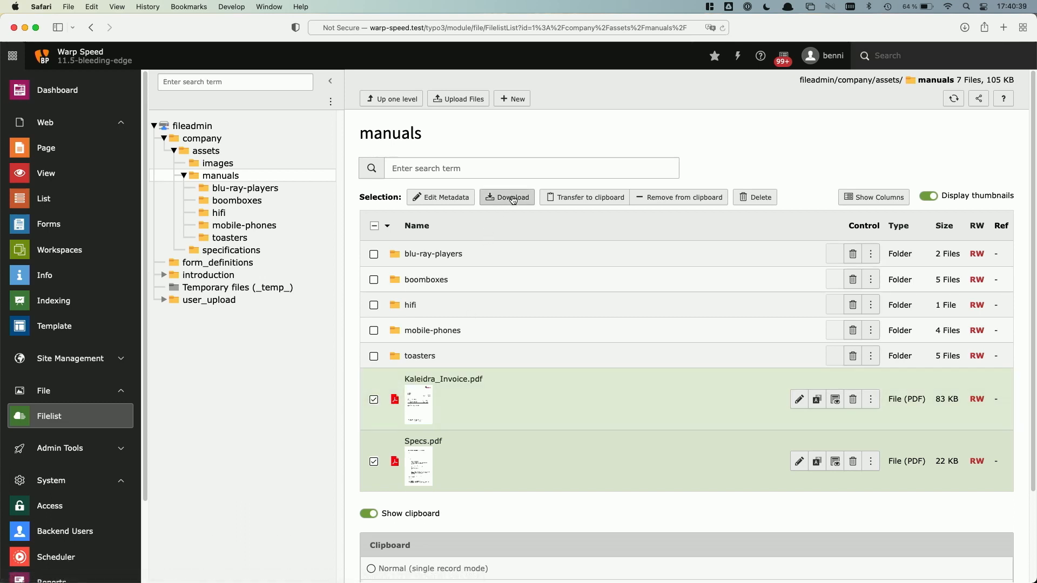
click(506, 197)
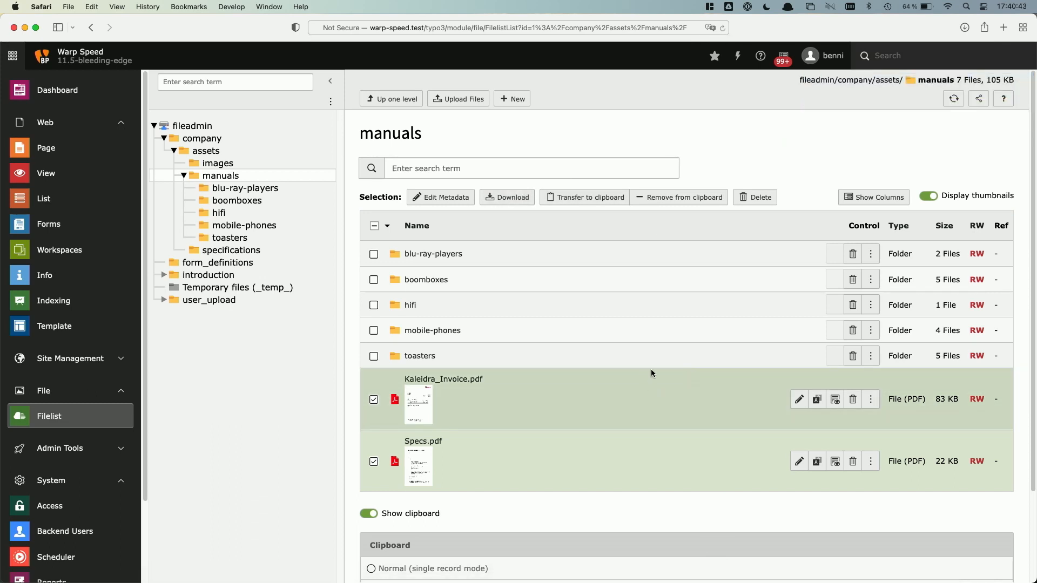
mouse_move(647, 310)
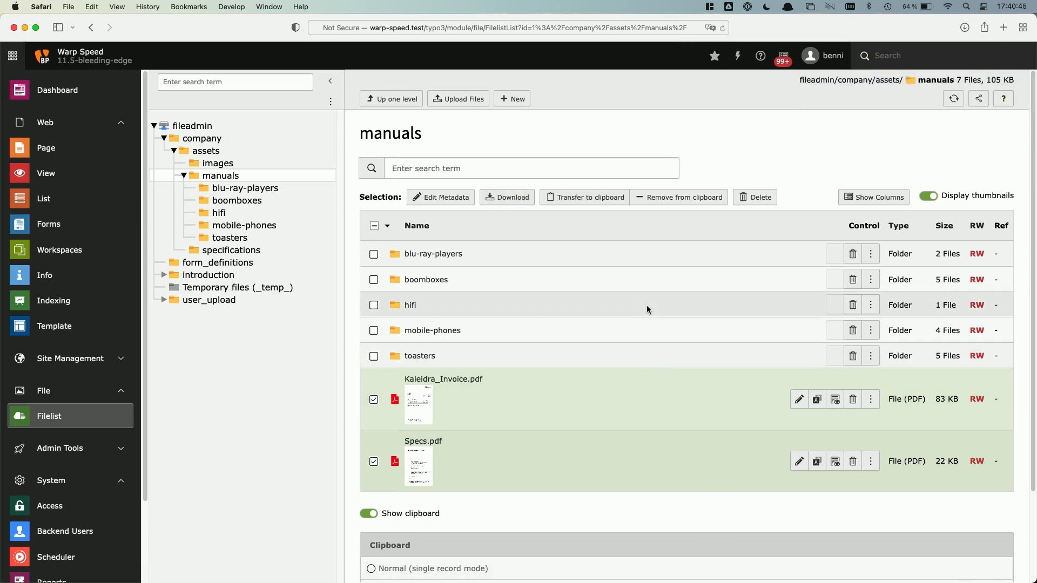
mouse_move(642, 301)
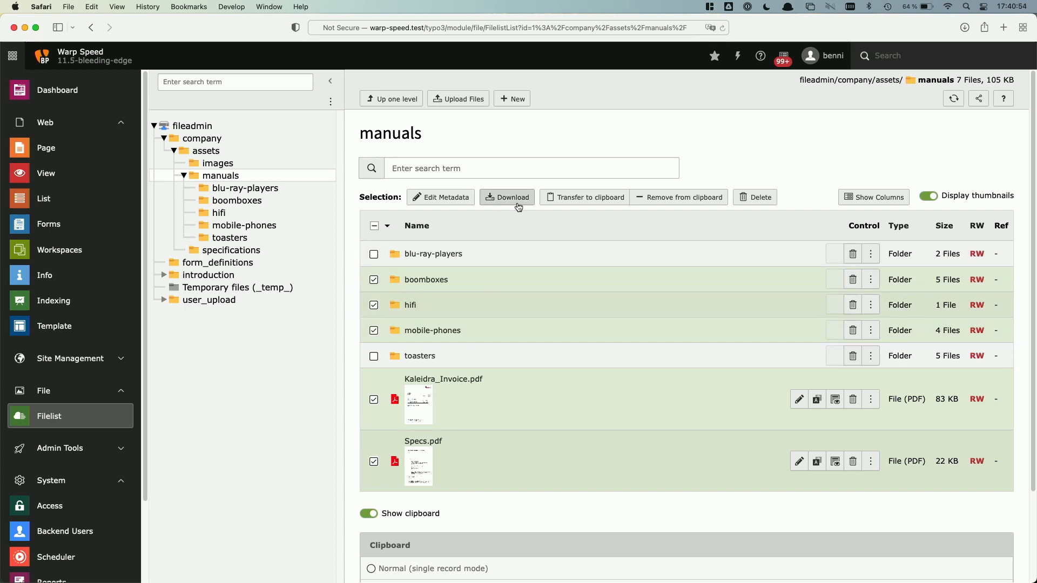
Download the selected boomboxes, hifi and mobile-phones folders along with both PDFs
click(506, 197)
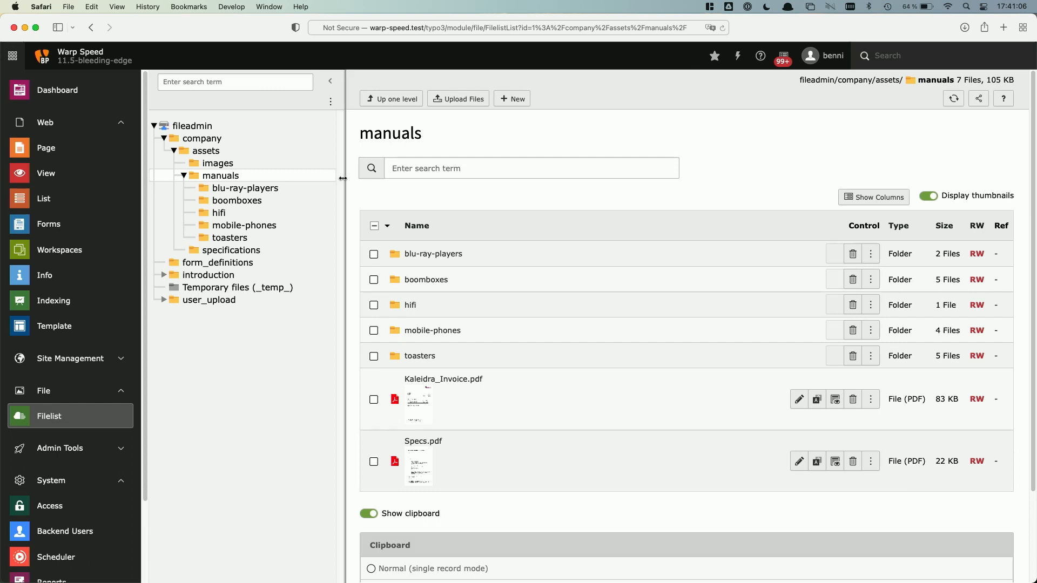
mouse_move(430, 178)
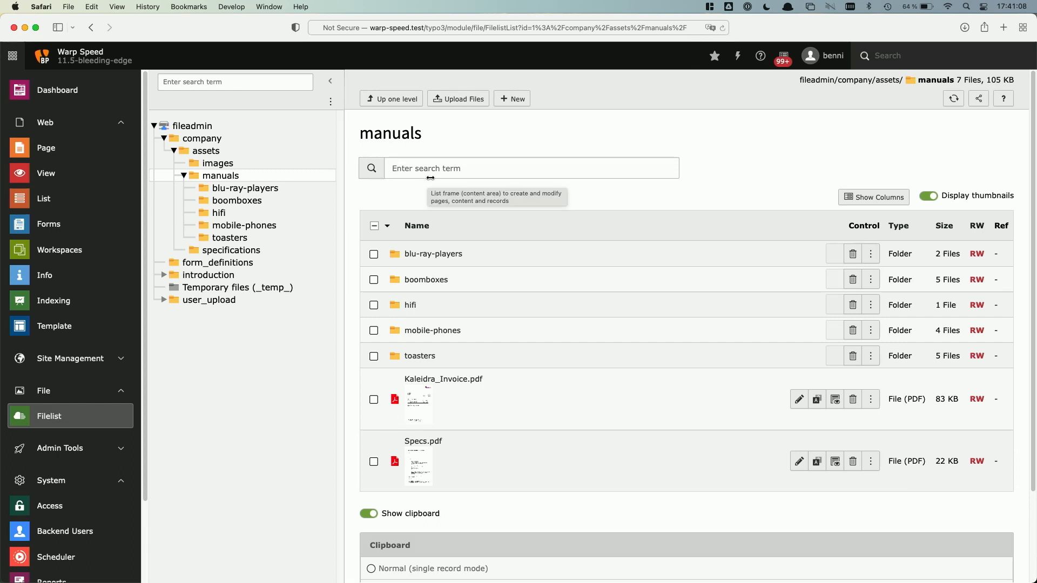
Search manuals for 'famil', select all four matching PDFs, and download them
click(529, 168)
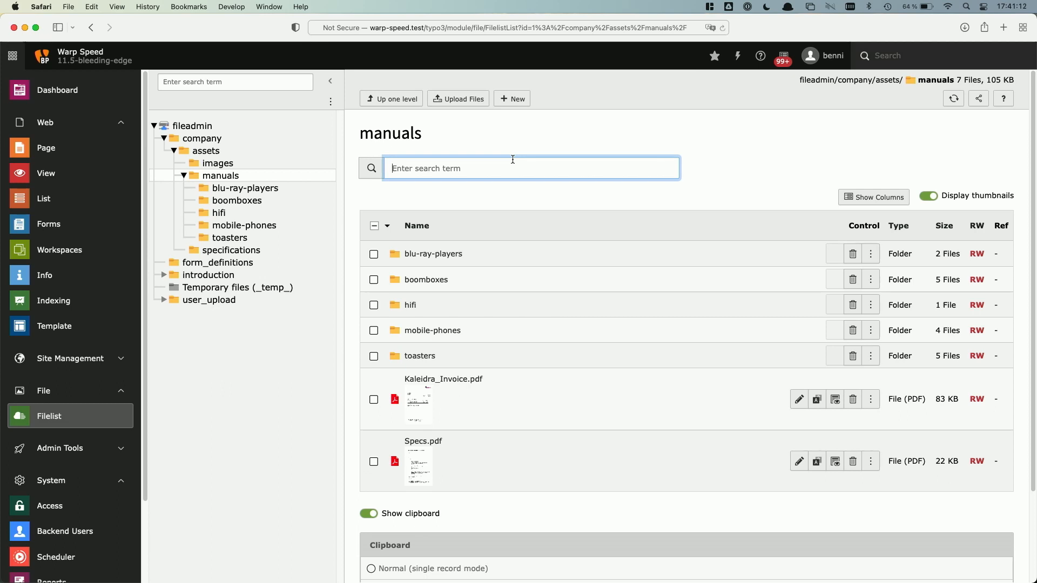
text(famil)
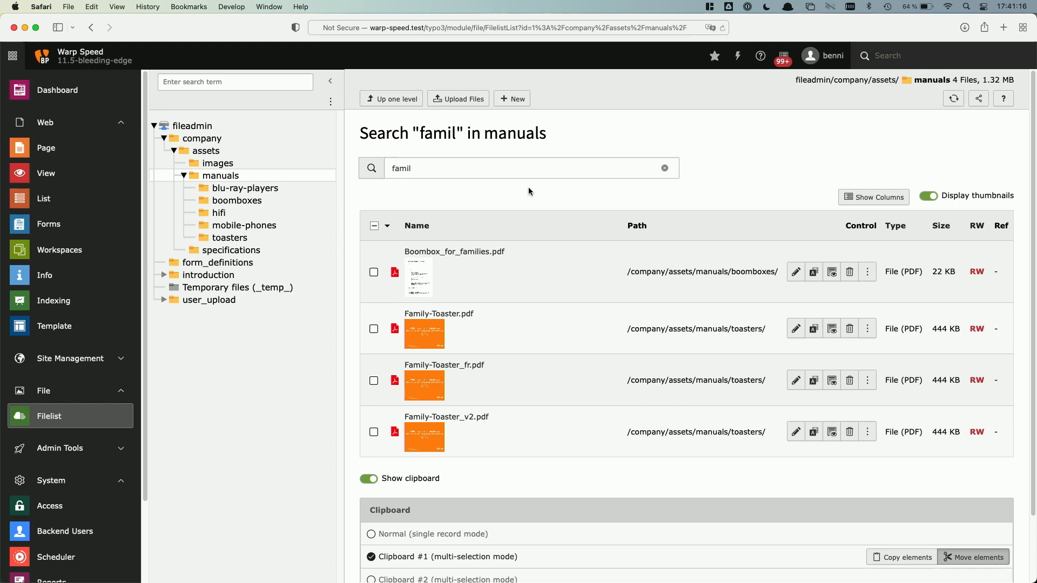
click(374, 271)
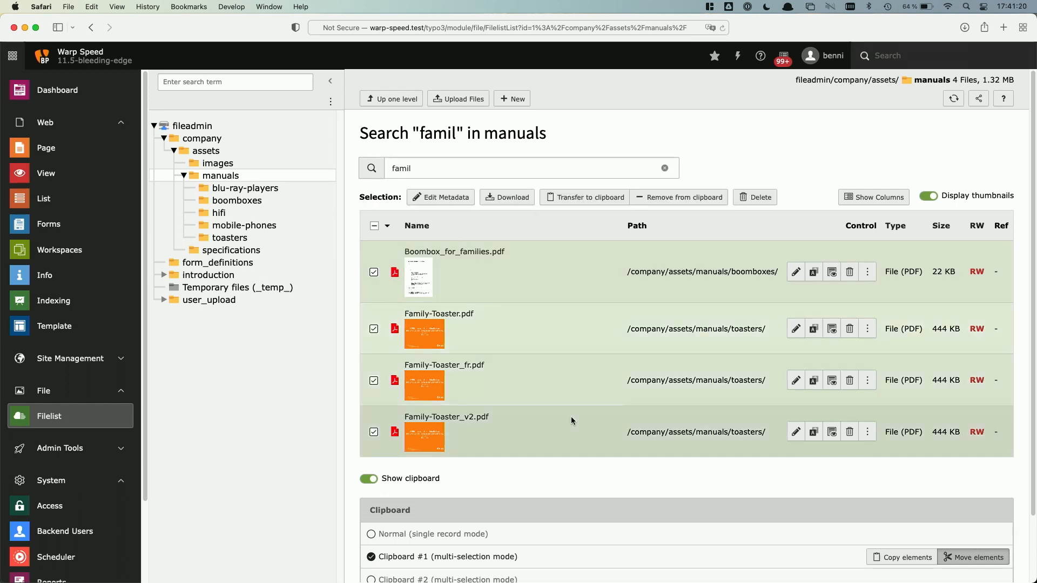
click(506, 197)
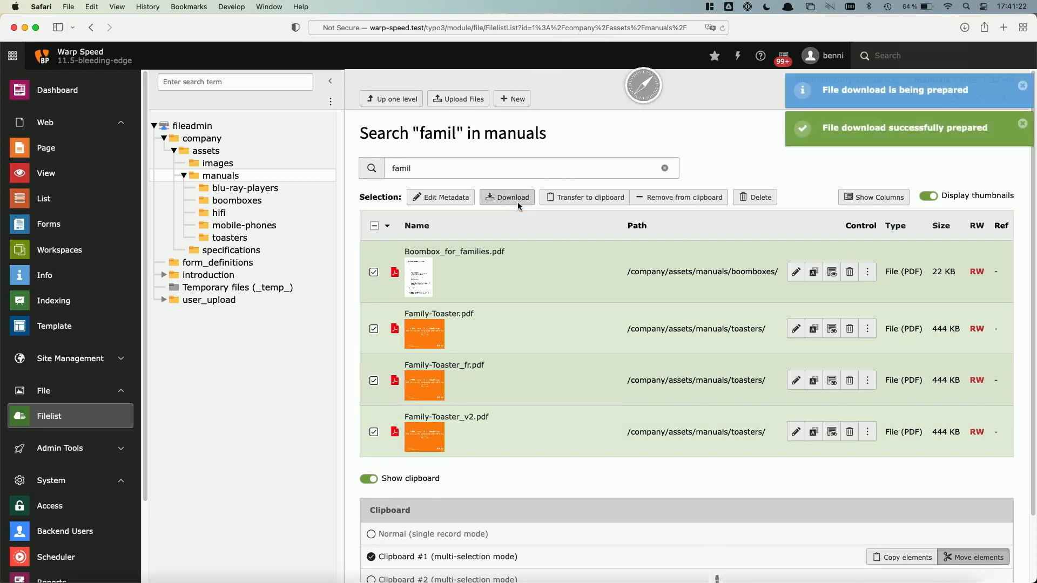